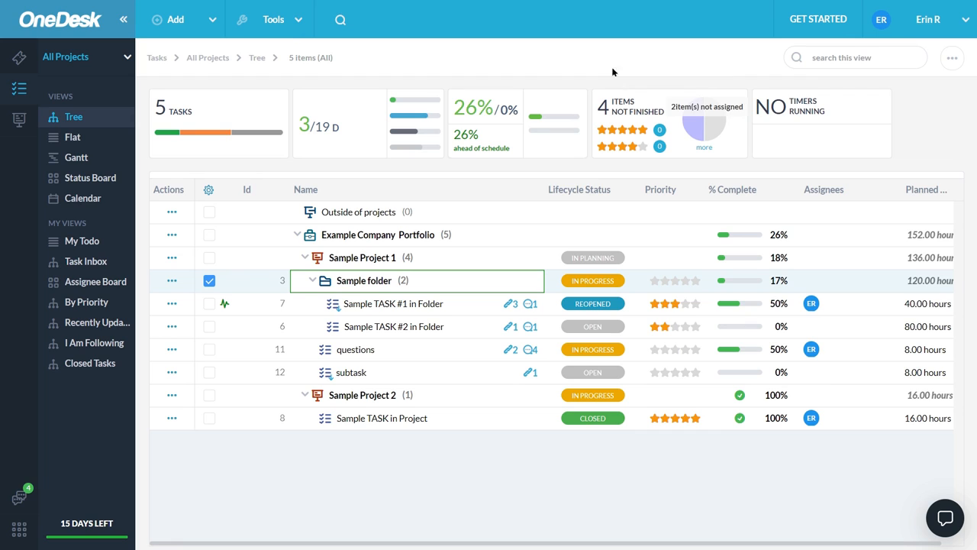
mouse_move(578, 62)
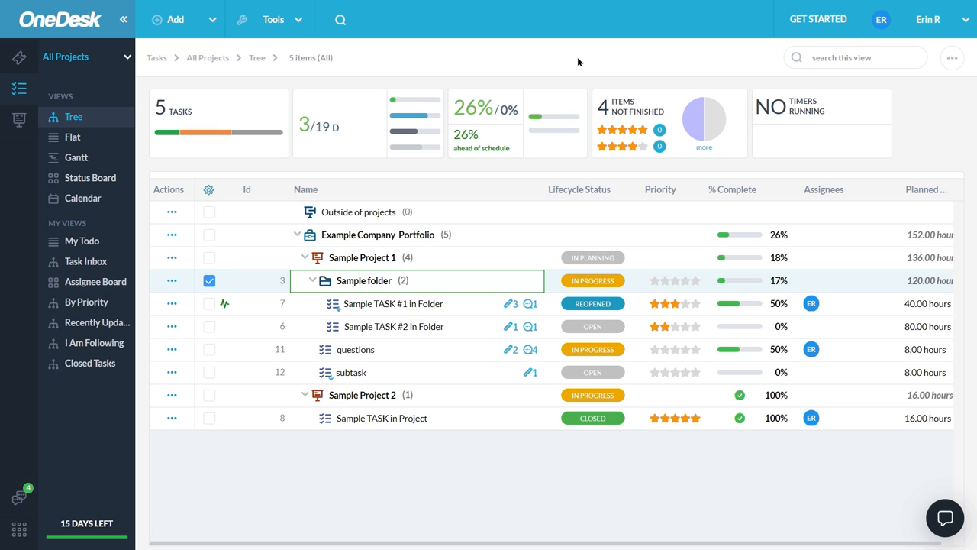
mouse_move(254, 492)
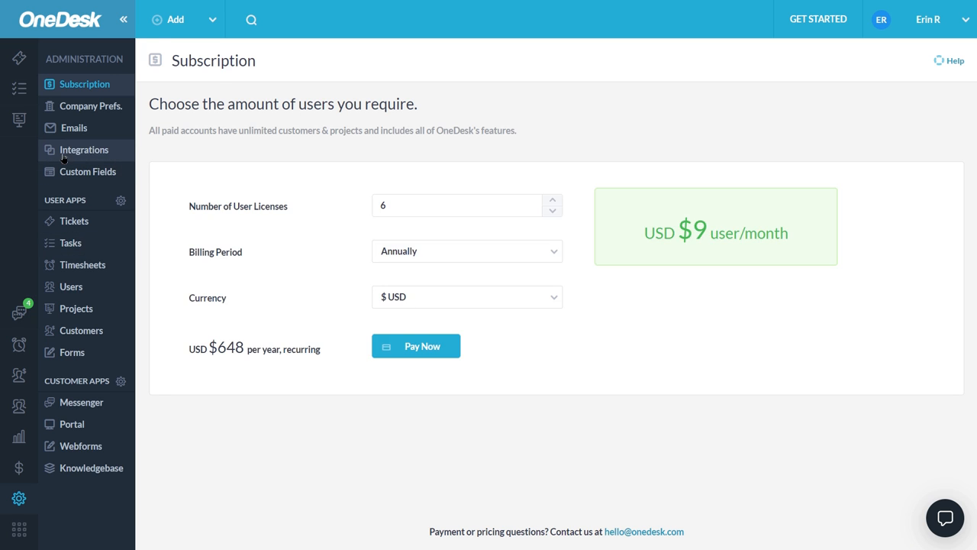
- Open Integrations and expand the FreshBooks integration details to connect SR Web
click(84, 149)
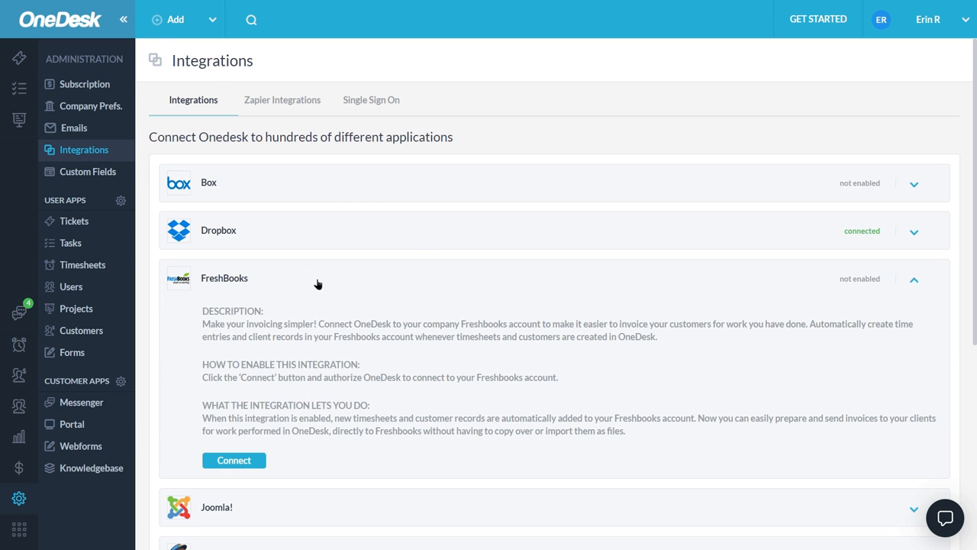
click(233, 460)
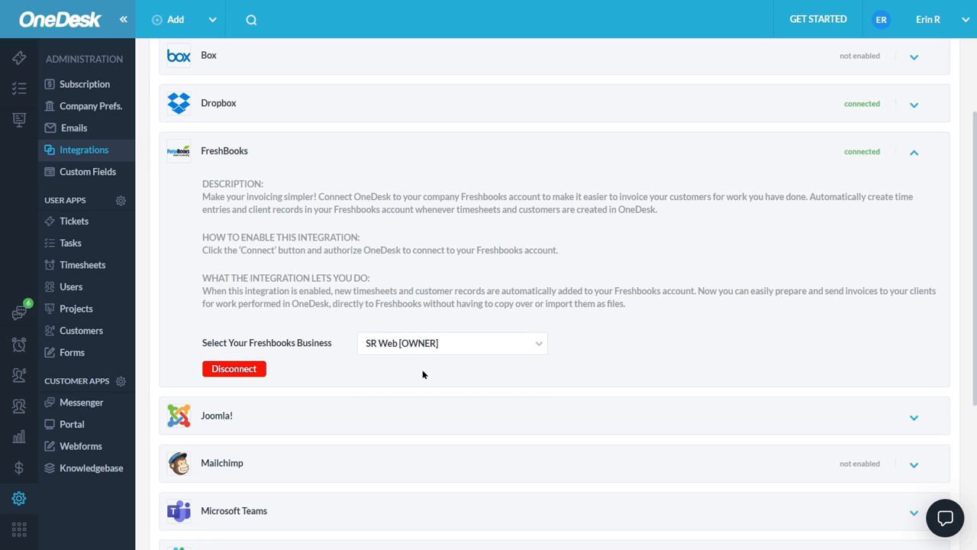
mouse_move(363, 369)
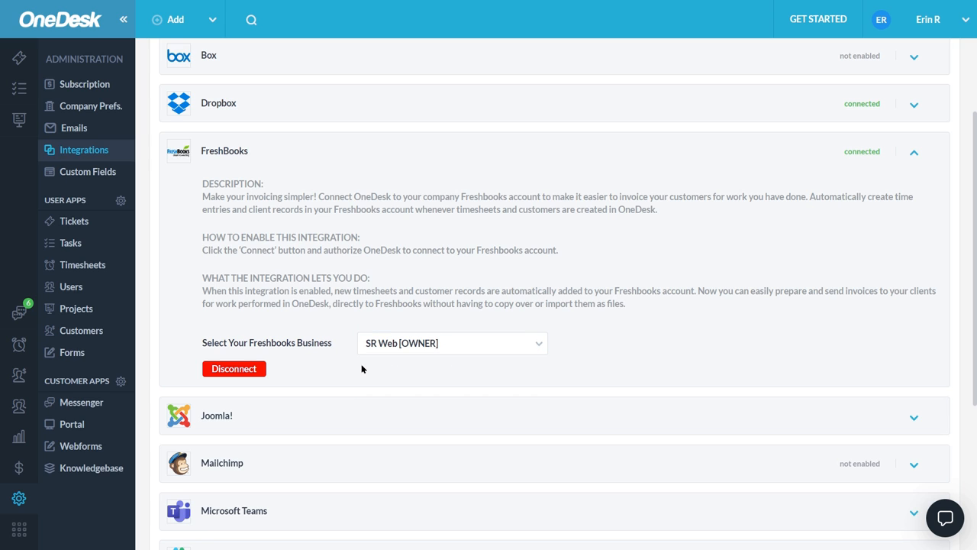
mouse_move(268, 387)
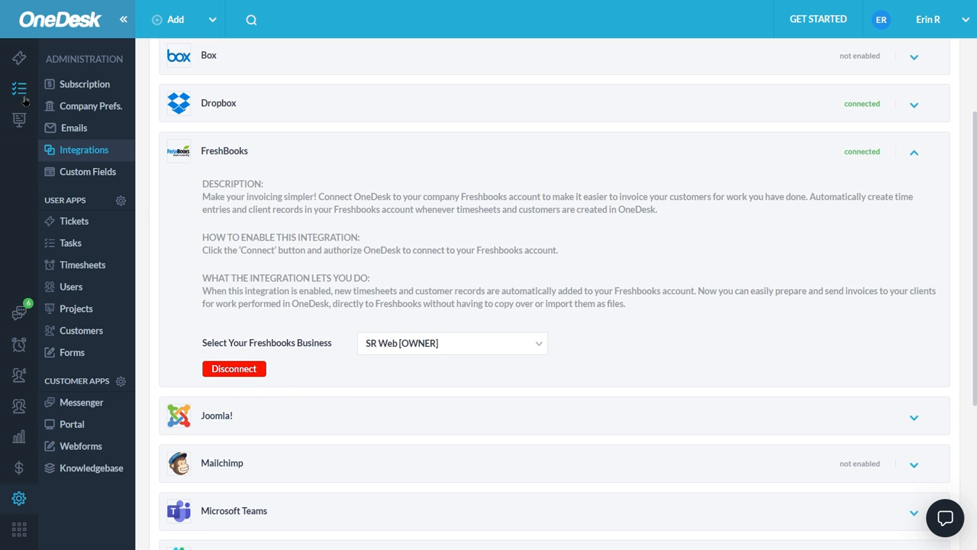
- Add a task named 'new task' from the Tasks tree
click(18, 88)
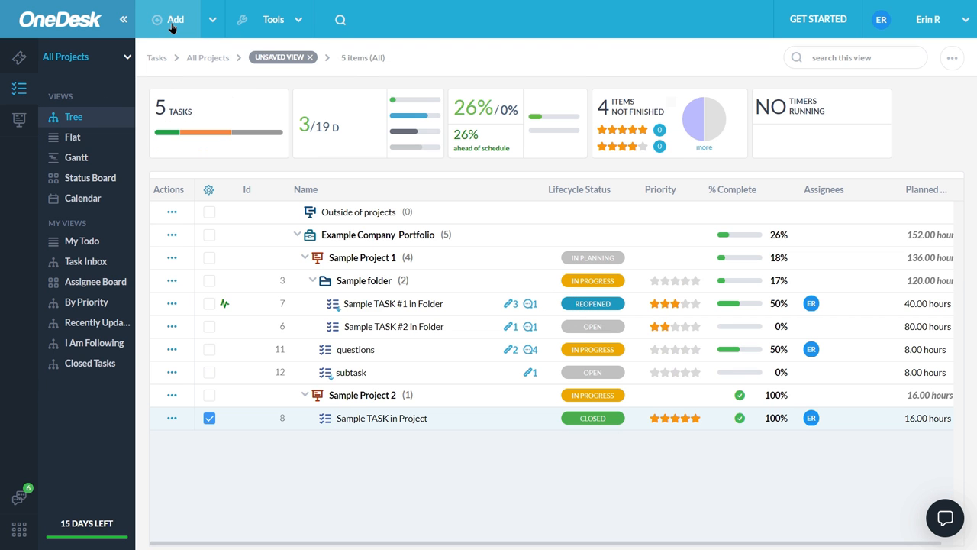
click(175, 19)
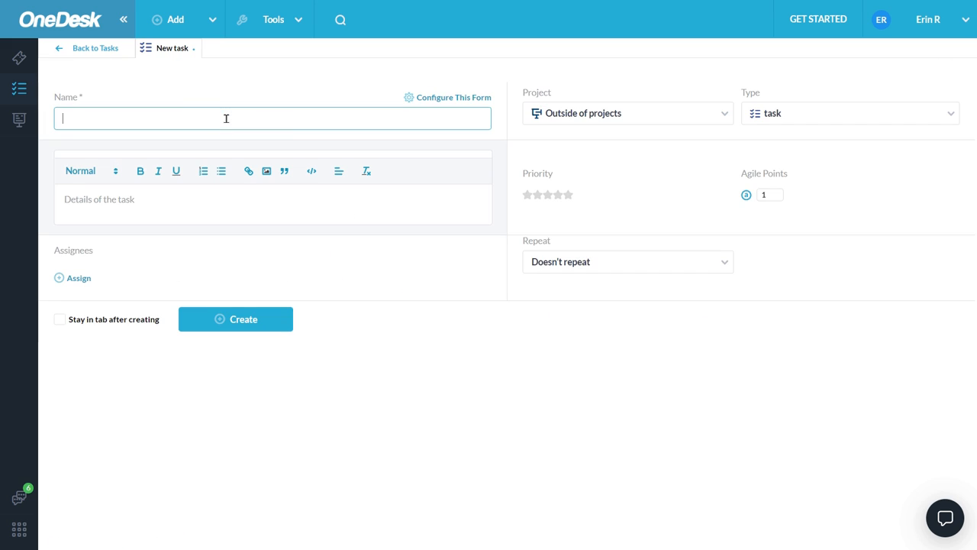
text(new task)
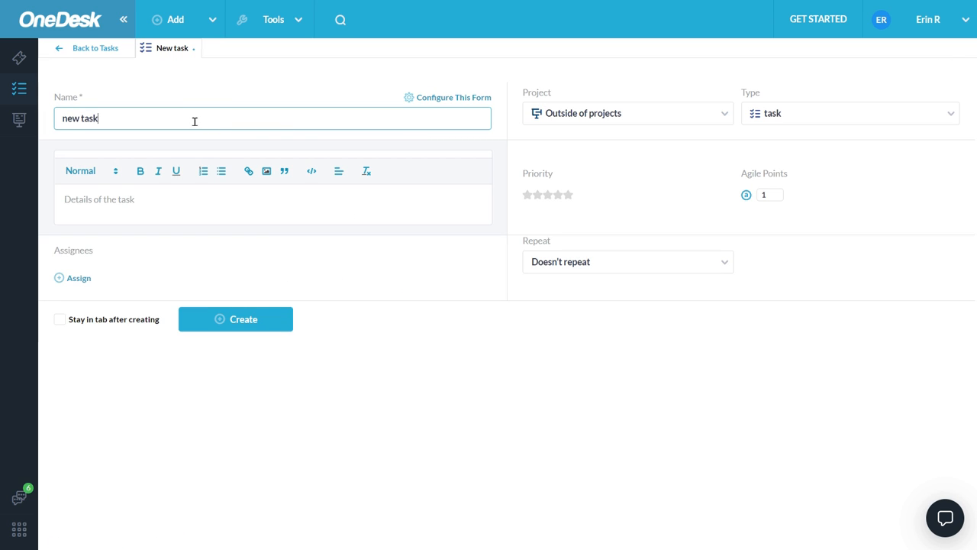
click(626, 113)
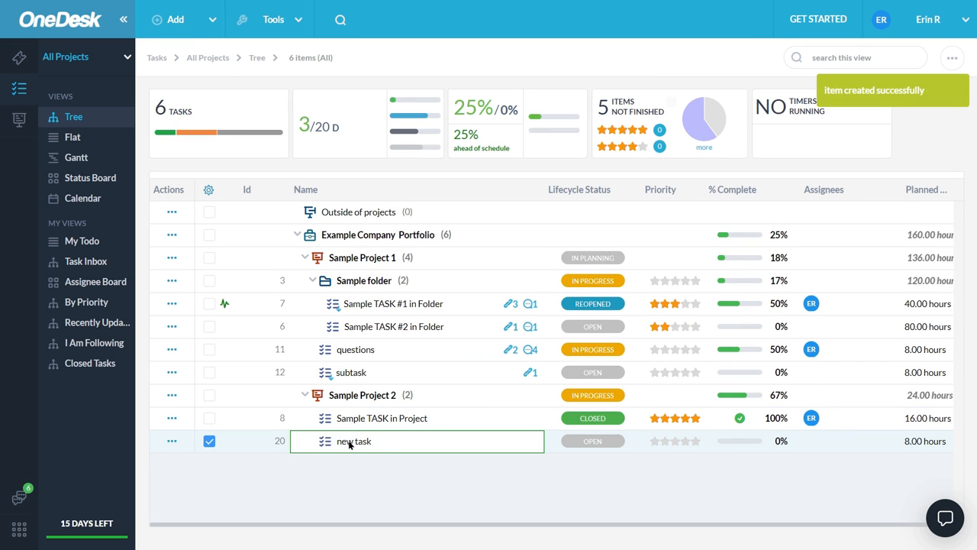
- Open task 20, add a customer requester, and show its actions menu
click(353, 442)
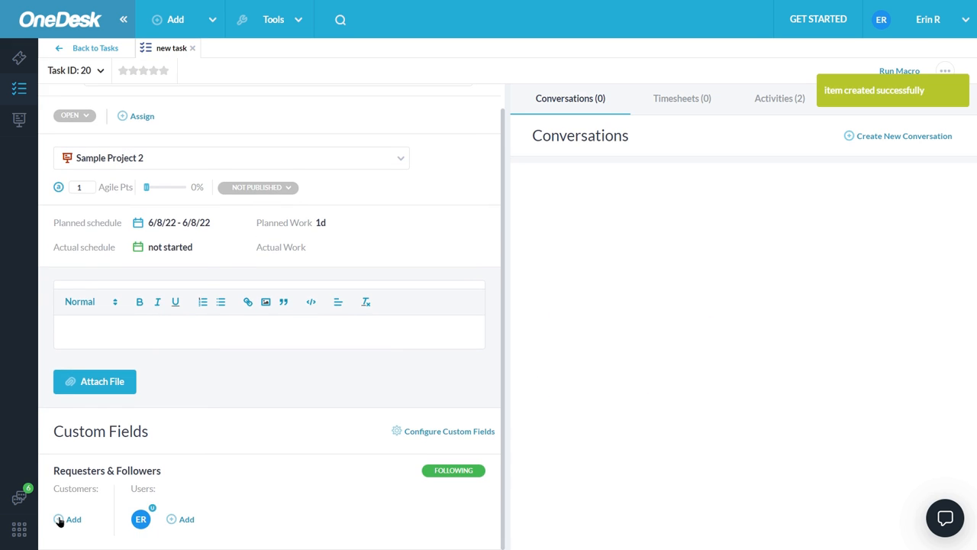
click(68, 519)
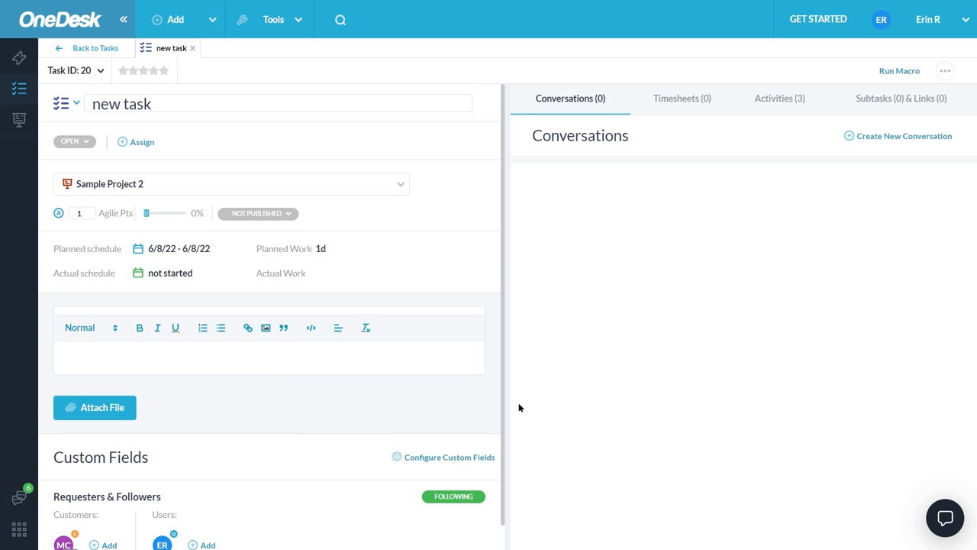
mouse_move(549, 406)
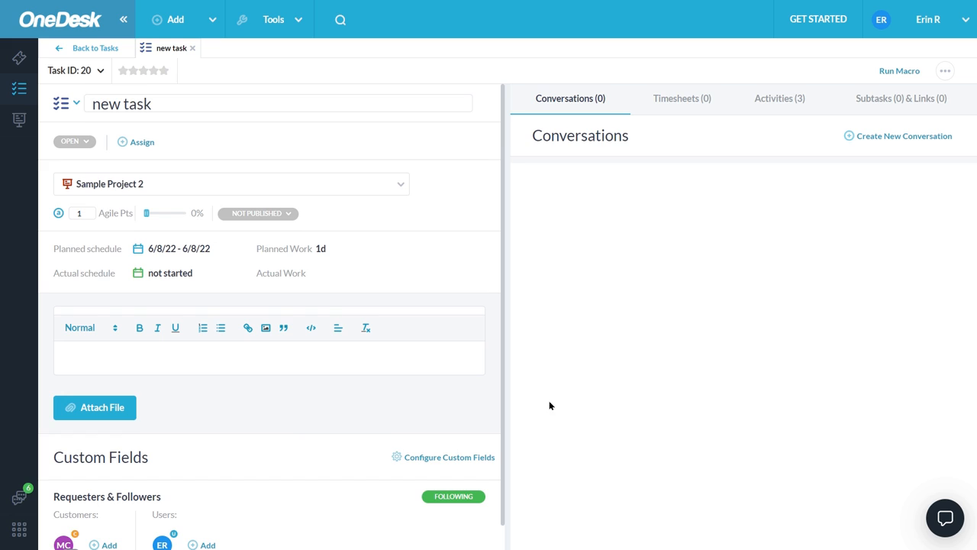
mouse_move(691, 162)
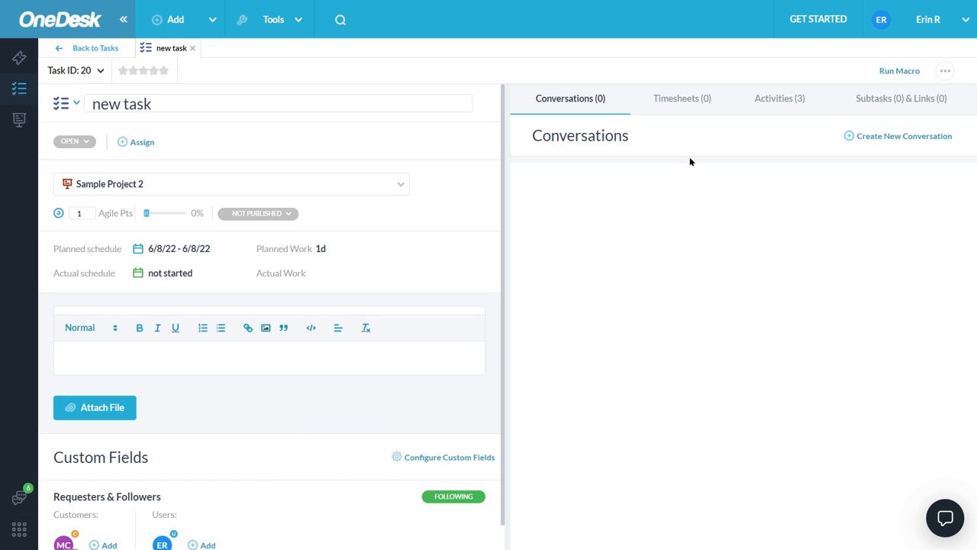
click(945, 70)
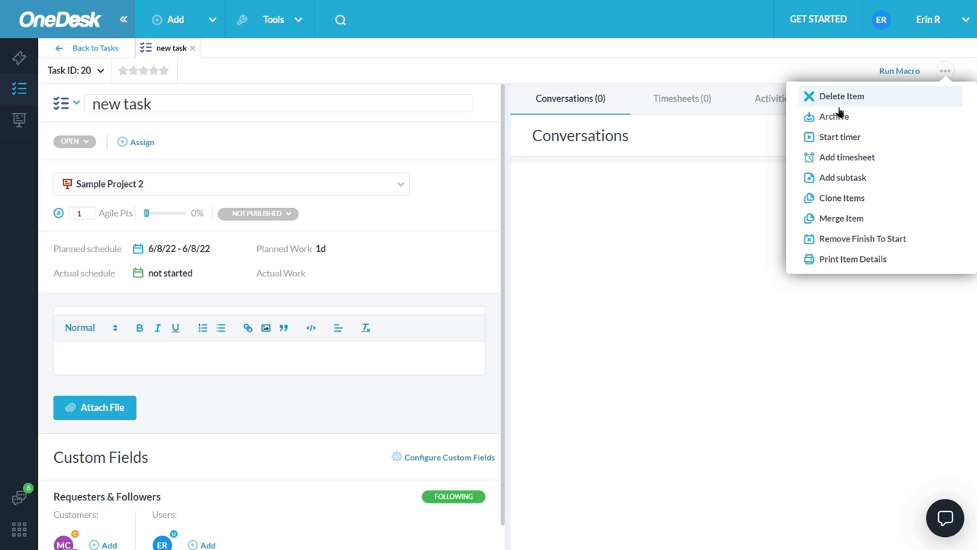
- Submit a billable timesheet of 15 hours, 20% complete, with note 'my no'
click(845, 157)
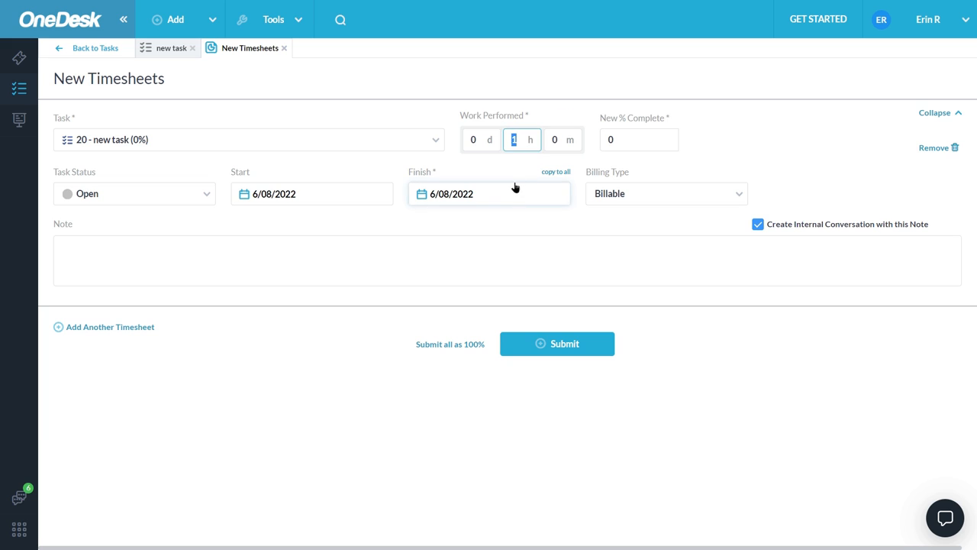
text(15)
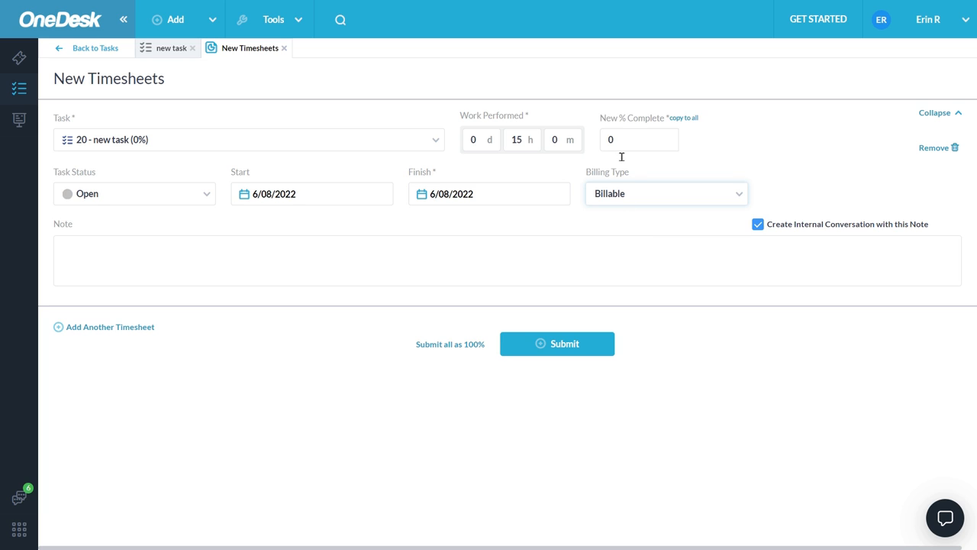
text(20)
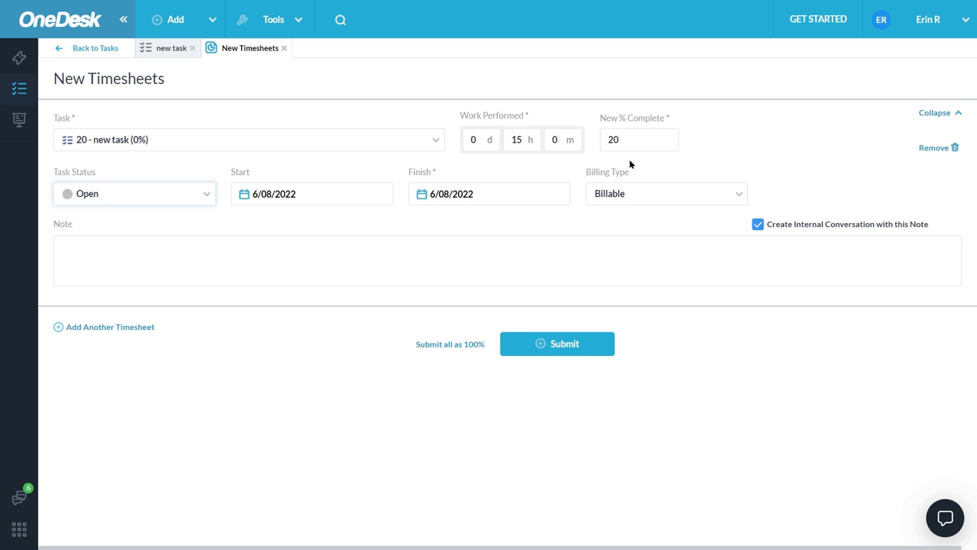
text(my no)
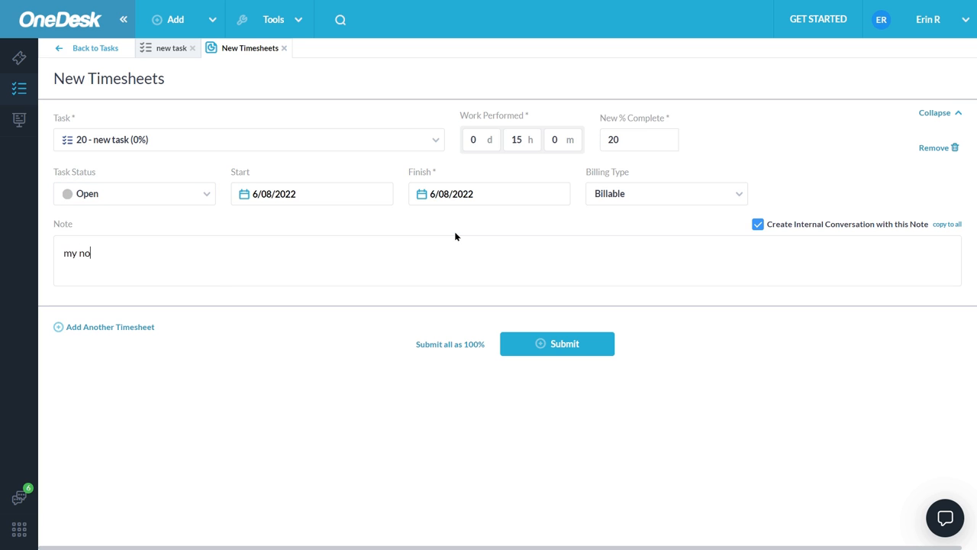
click(556, 343)
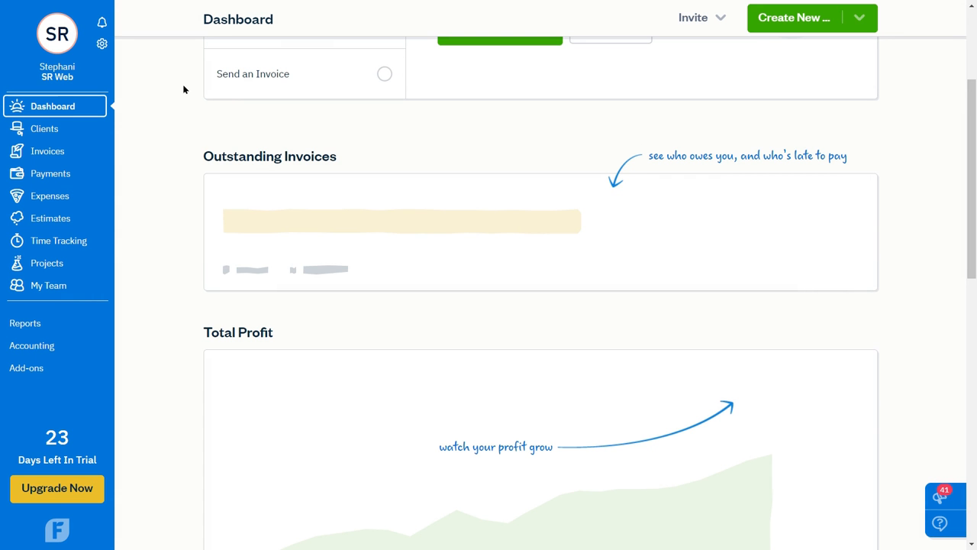
- Inspect the 15:00 Sample Project 2 entry in Time Tracking
click(58, 241)
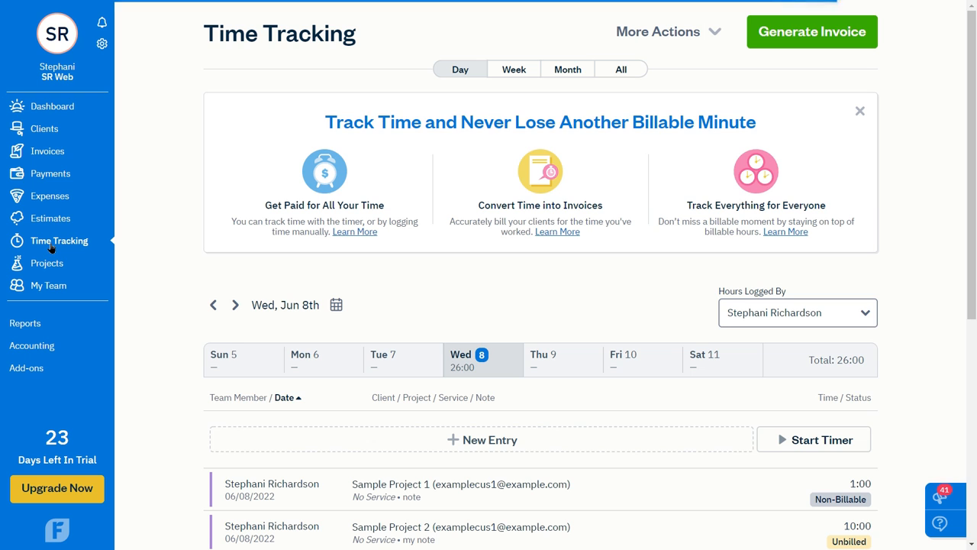
scroll(down, 3)
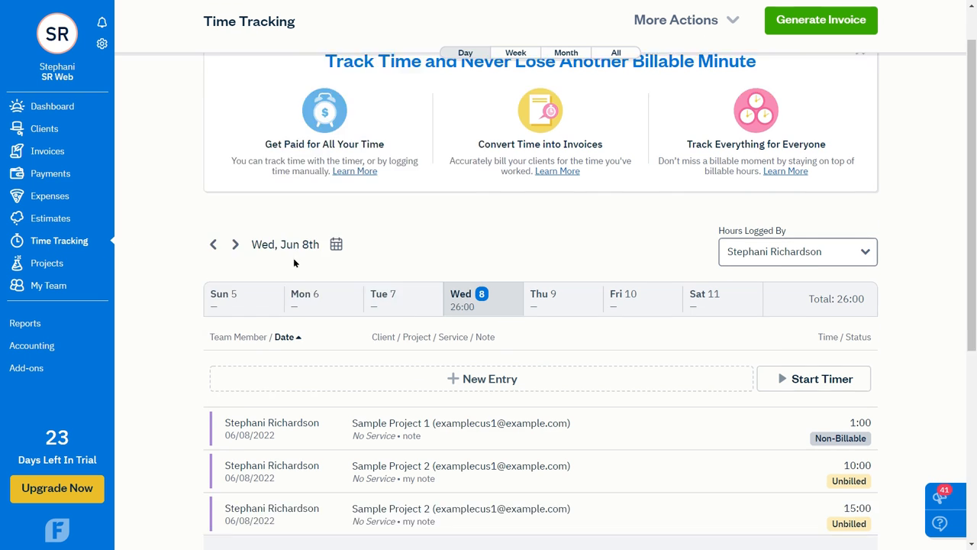
scroll(down, 3)
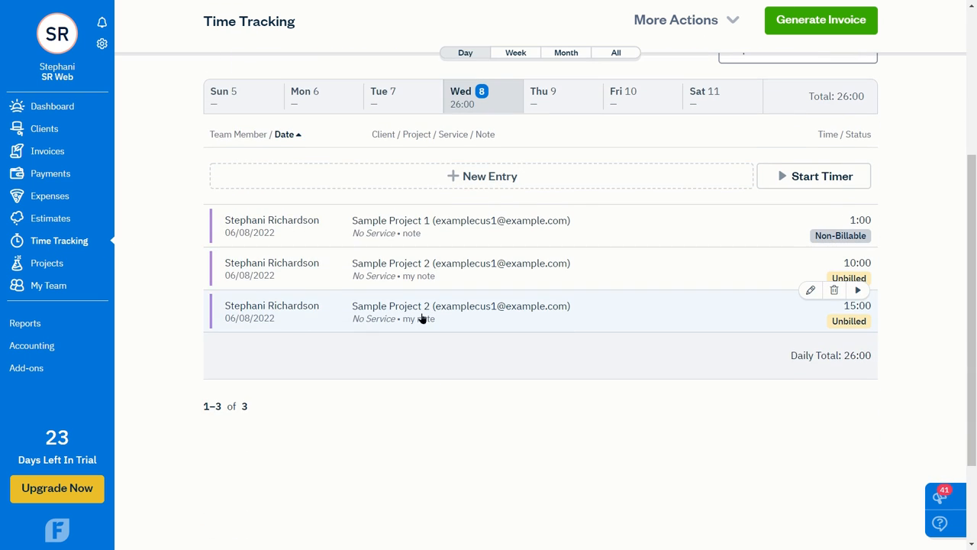
mouse_move(605, 327)
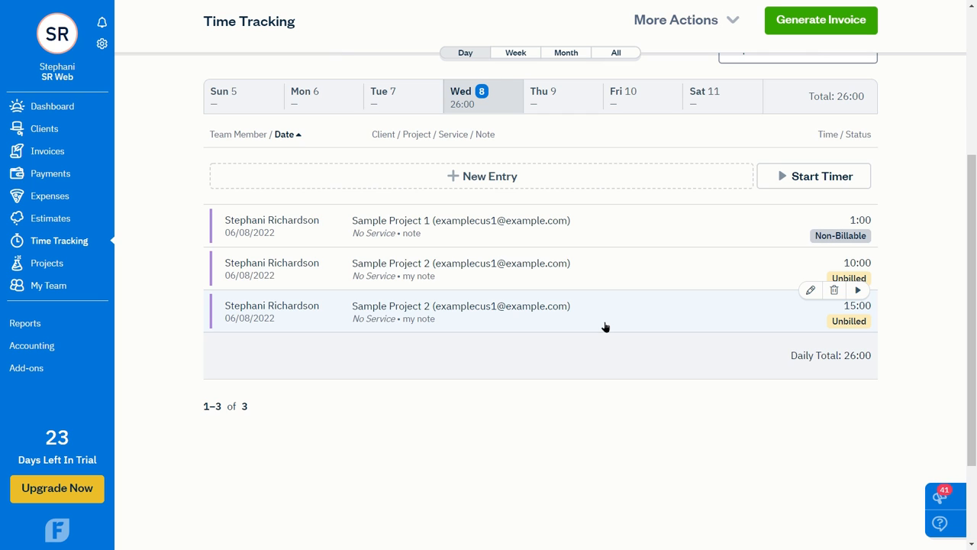
click(810, 289)
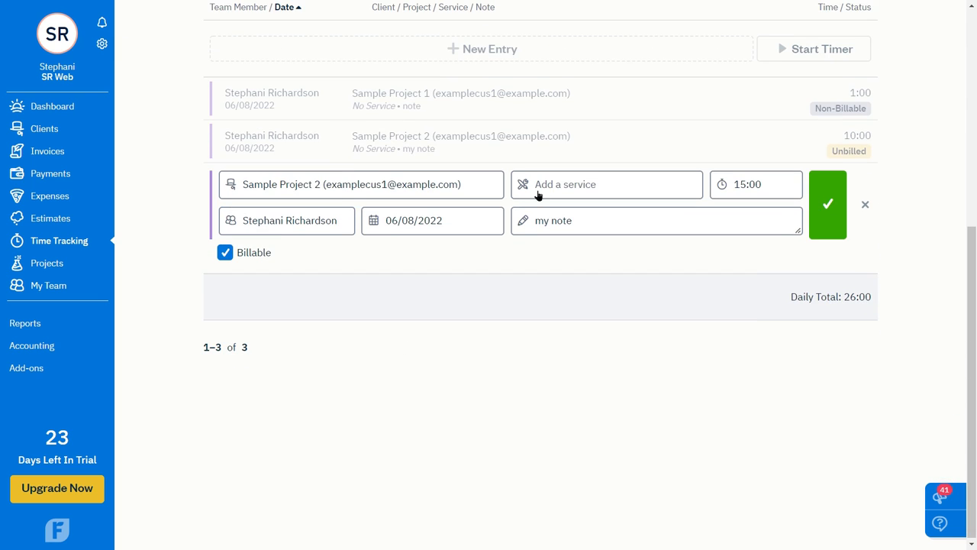
mouse_move(694, 207)
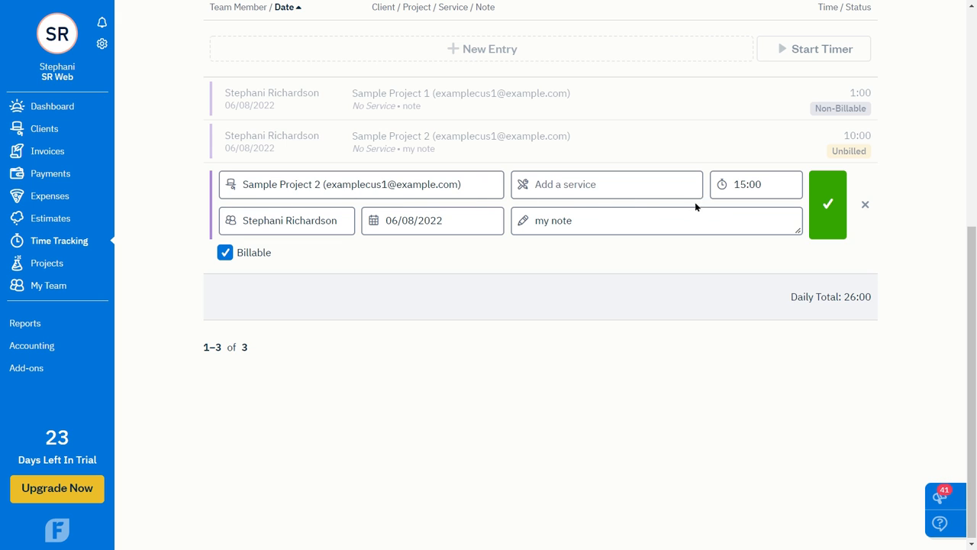
mouse_move(490, 275)
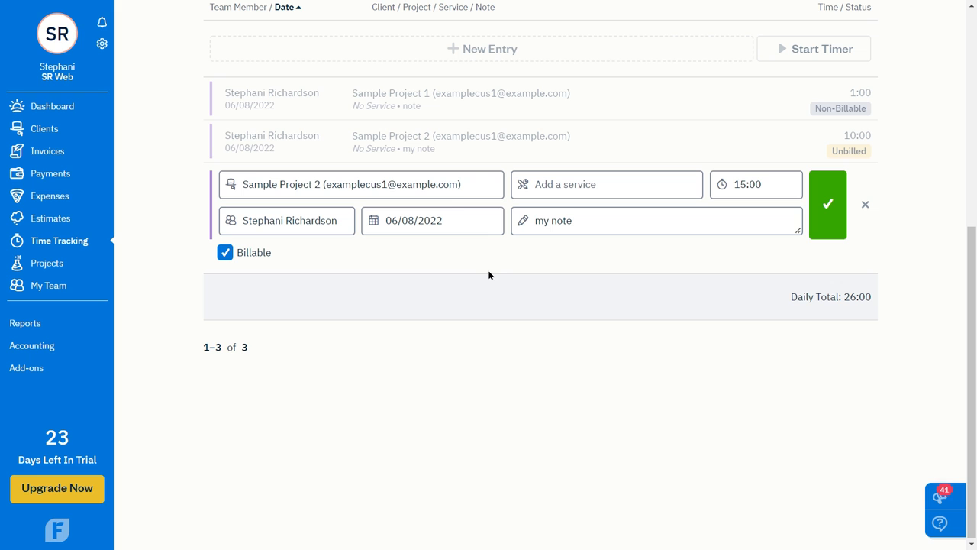
- Browse the Clients list, then return to Time Tracking
click(46, 128)
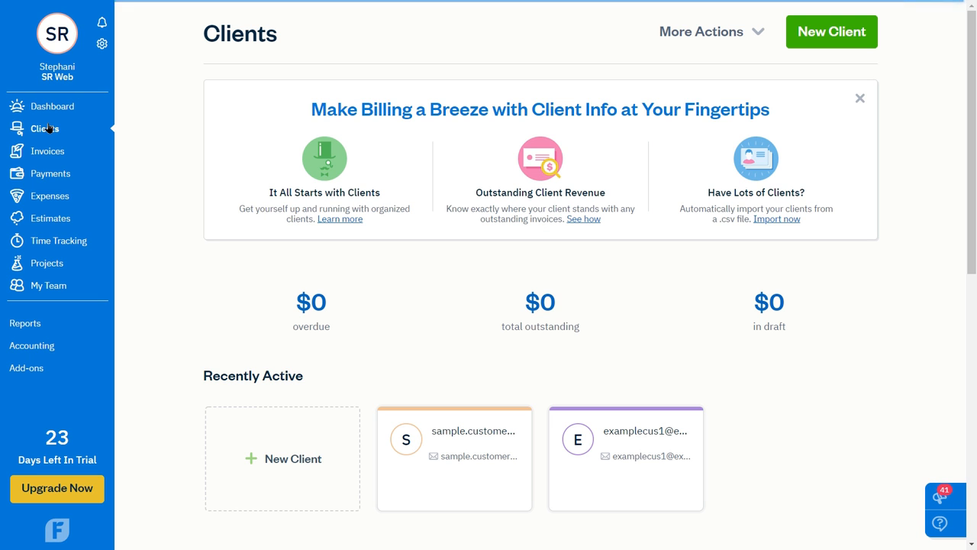
scroll(down, 3)
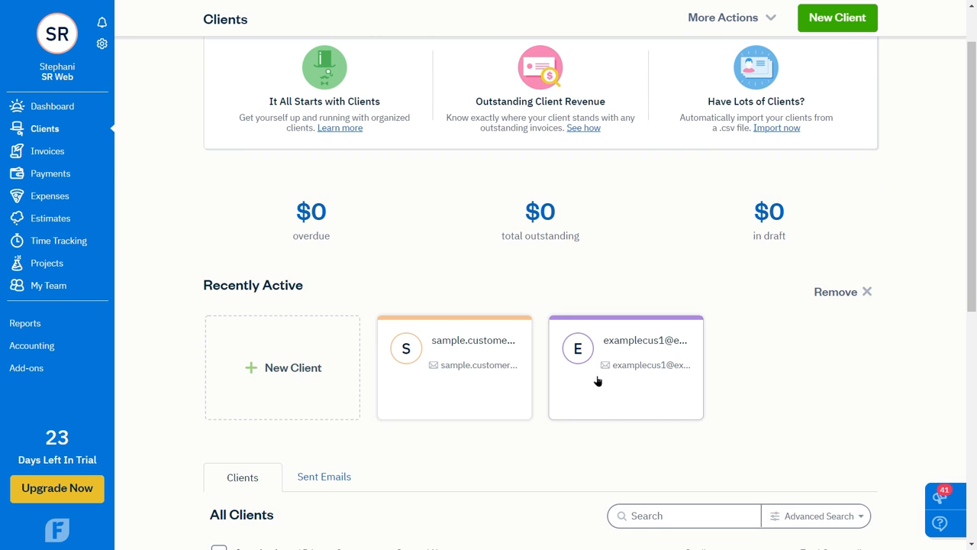
scroll(down, 3)
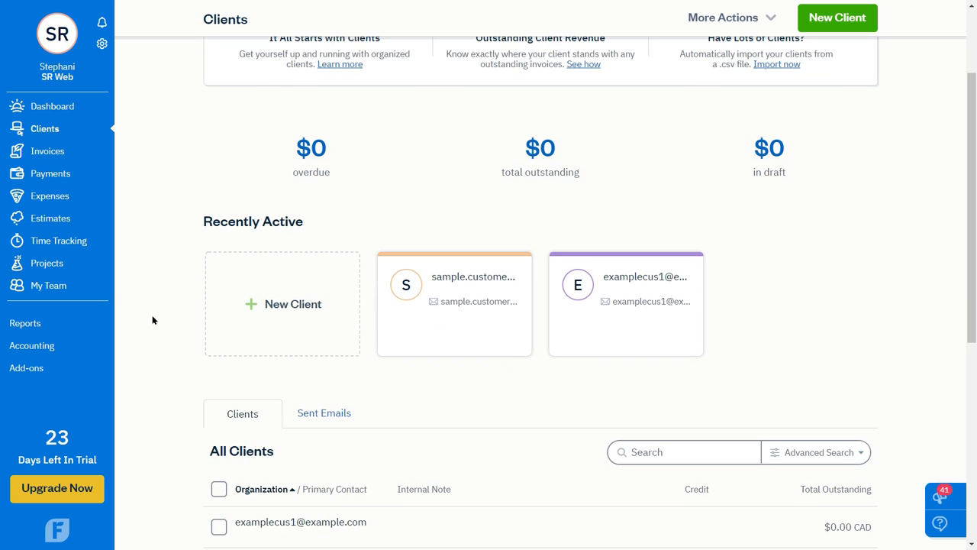
click(59, 240)
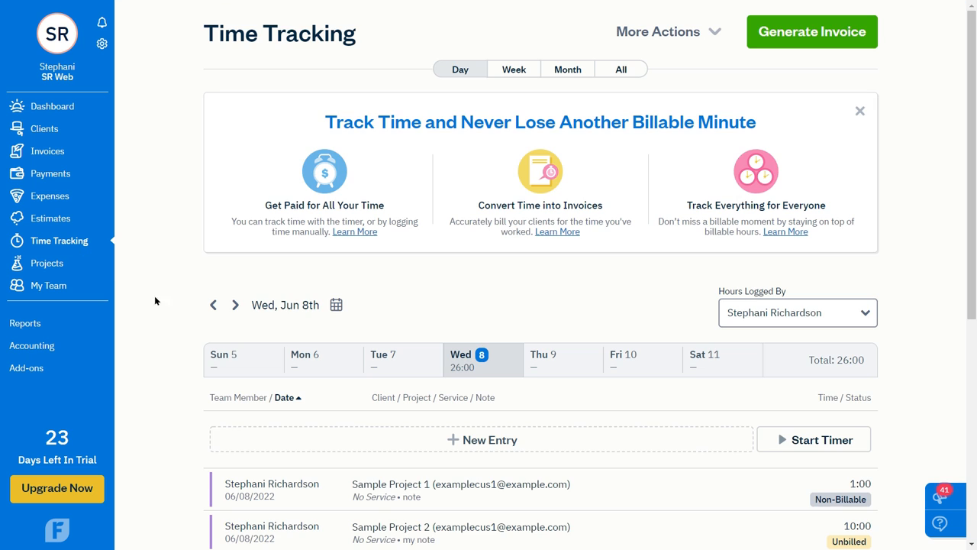
- Save the 15-hour billable Sample Project 2 entry with the checkmark
scroll(down, 3)
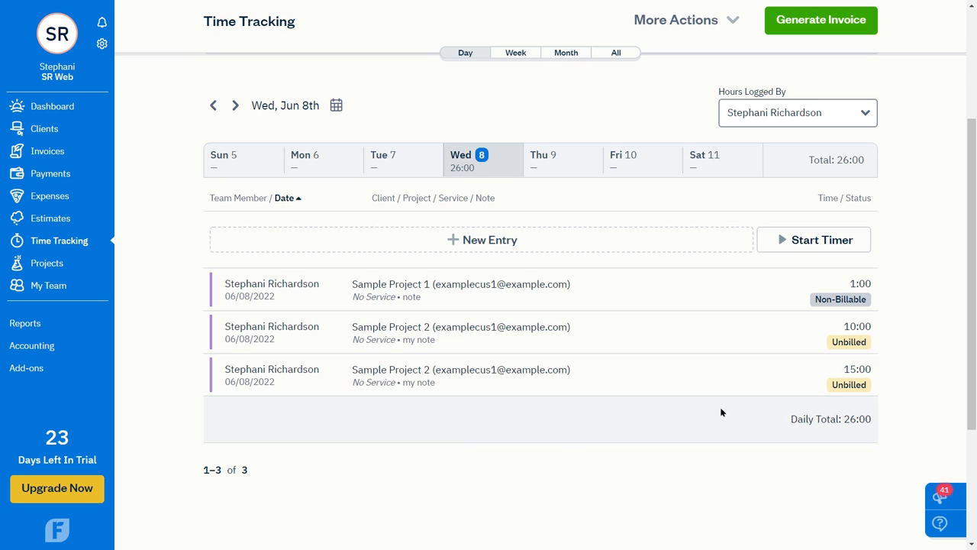
mouse_move(695, 418)
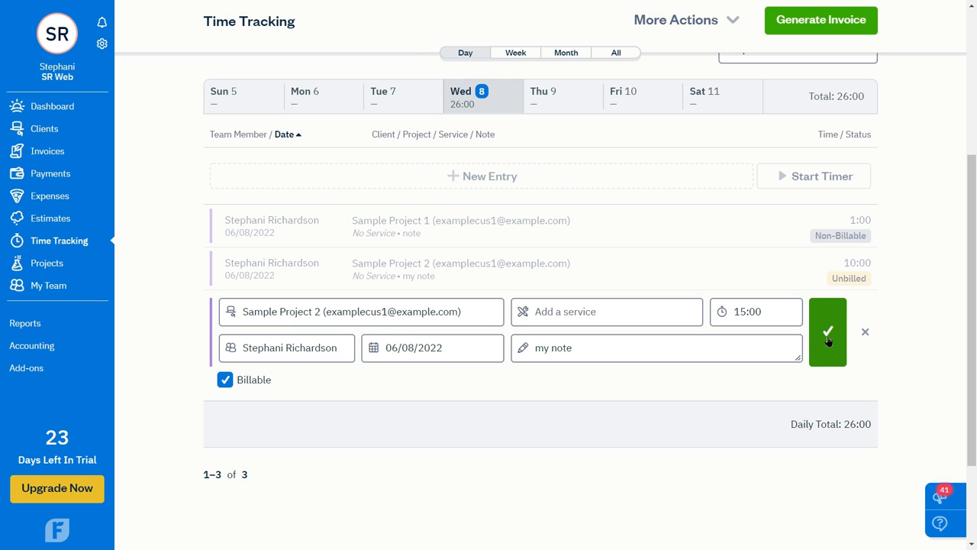
click(828, 332)
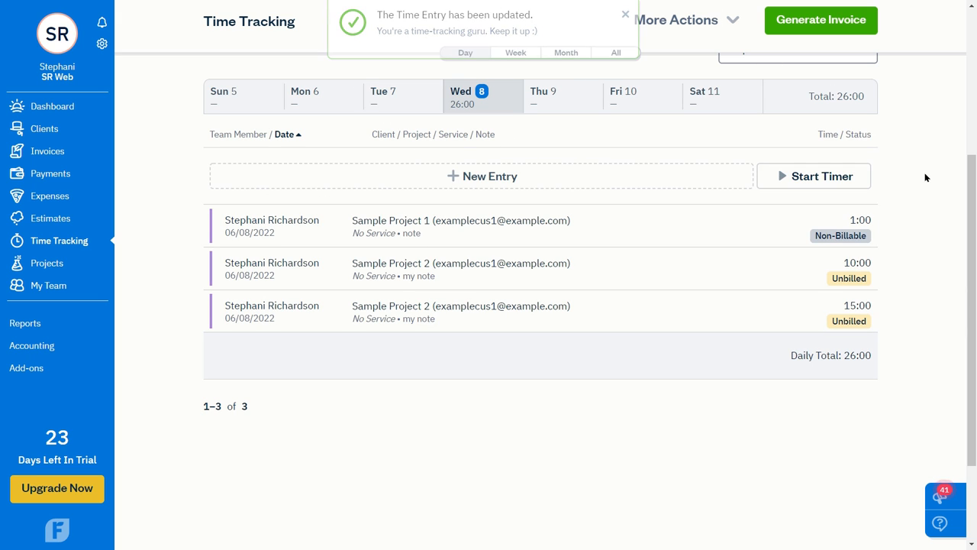
click(624, 14)
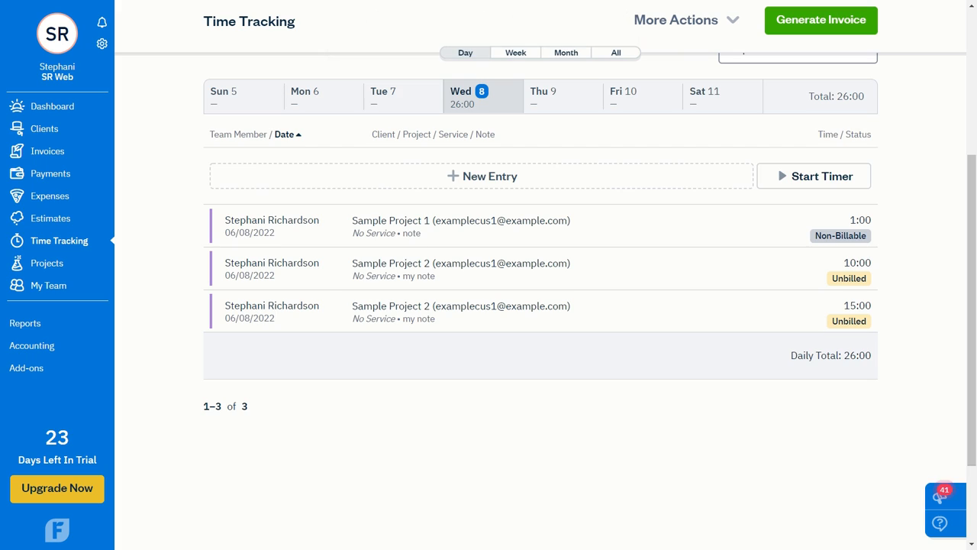